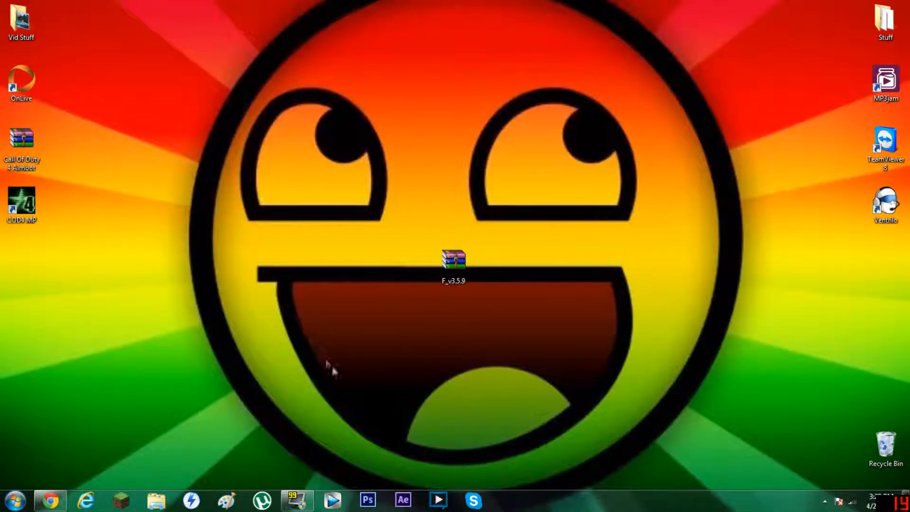
{"action": "mouse_move", "coordinate": [290, 436]}
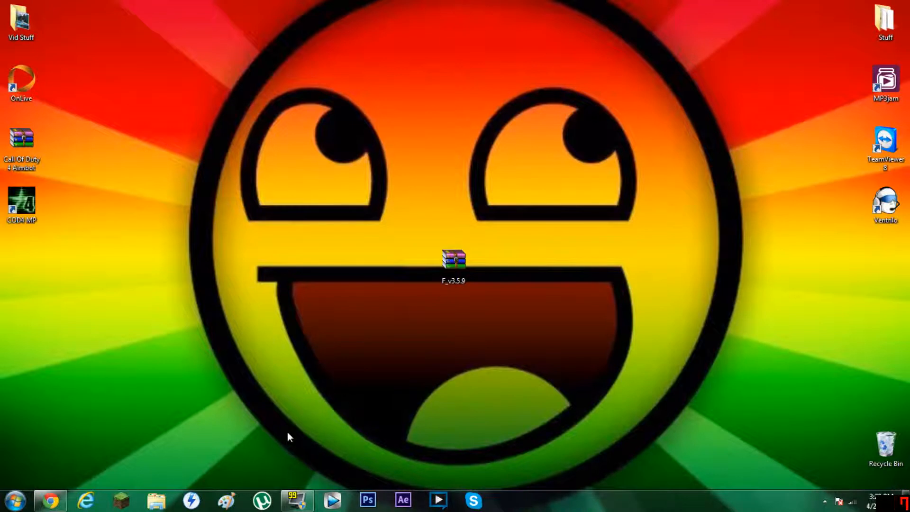
{"action": "mouse_move", "coordinate": [367, 402]}
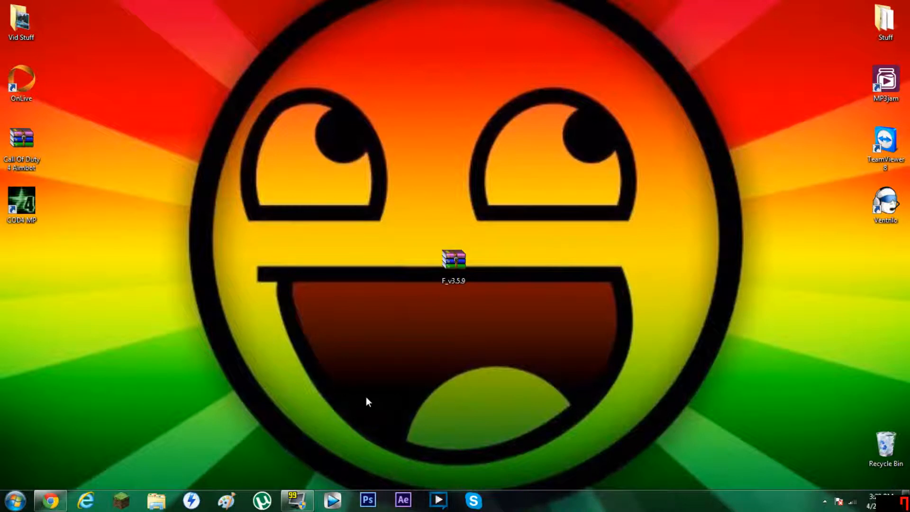
{"action": "mouse_move", "coordinate": [148, 428]}
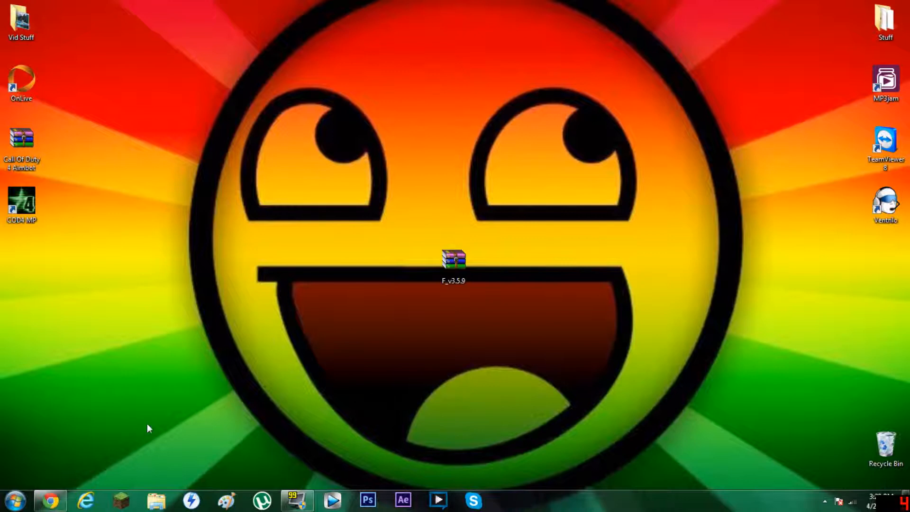
{"action": "mouse_move", "coordinate": [259, 446]}
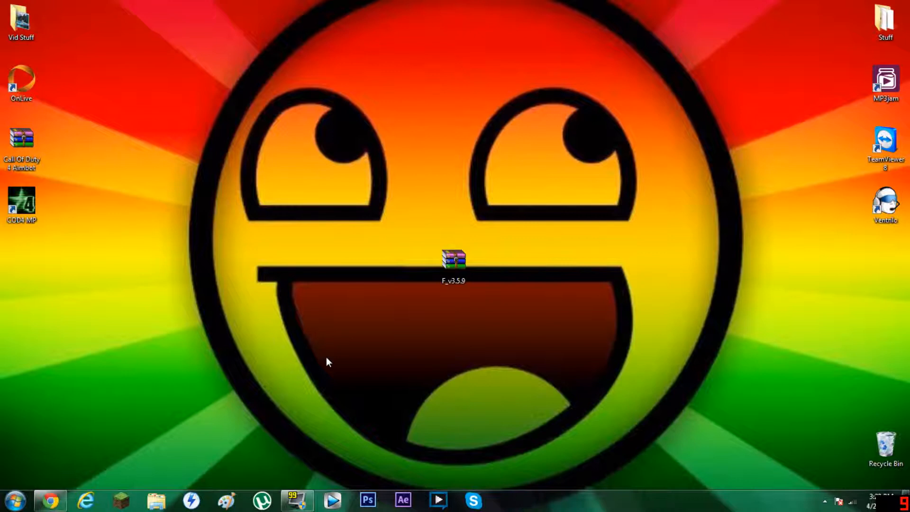
{"action": "mouse_move", "coordinate": [96, 434]}
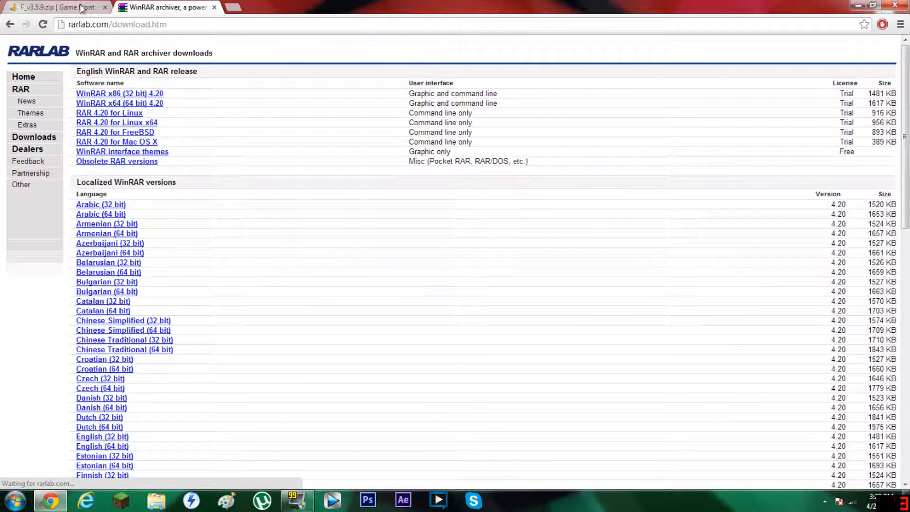
- Browse the WinRAR 4.20 download list, then return to the Game Front F_v3.5.9.zip page
{"action": "left_click", "coordinate": [55, 7]}
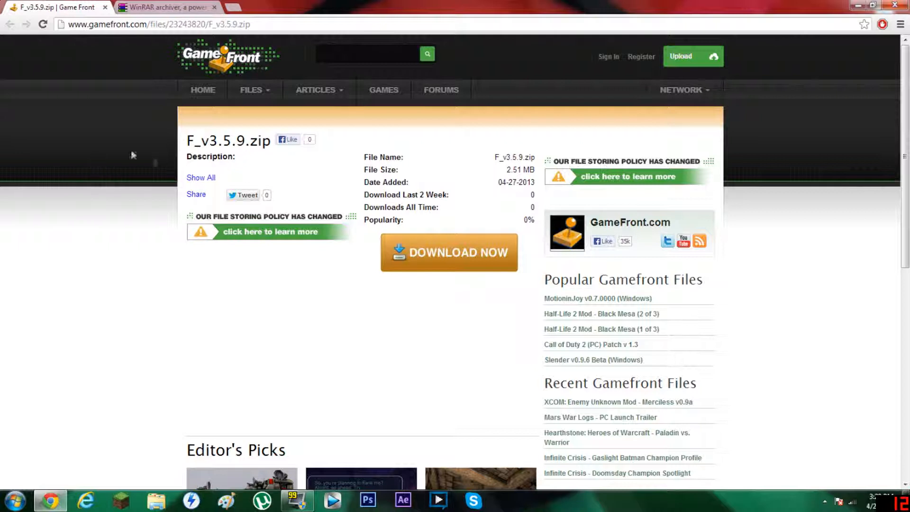
{"action": "mouse_move", "coordinate": [255, 310]}
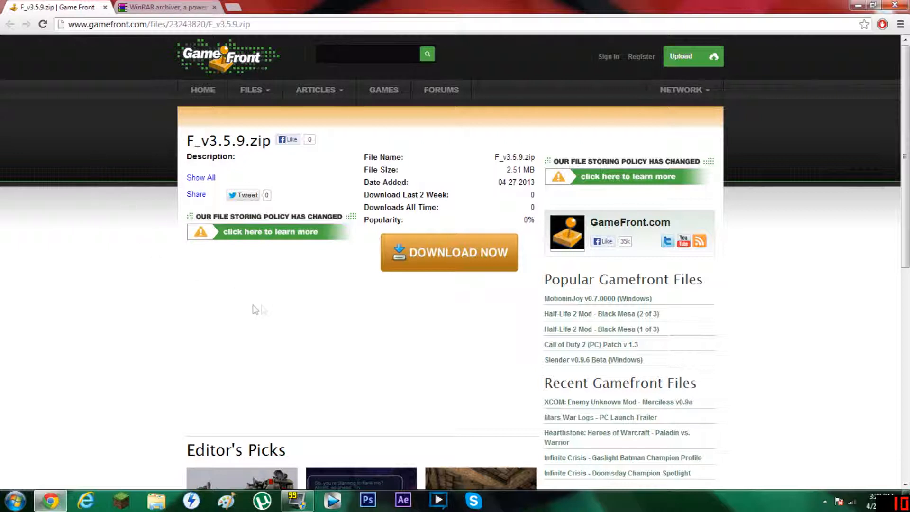
{"action": "mouse_move", "coordinate": [91, 277]}
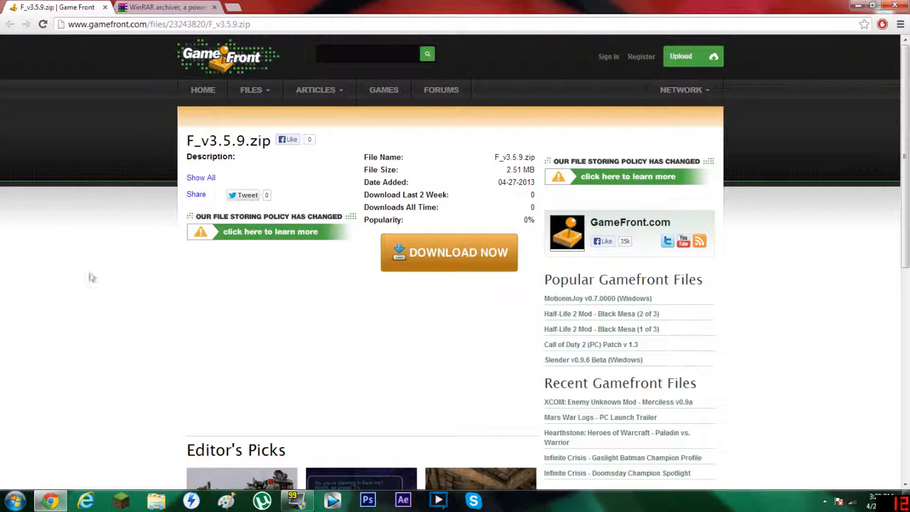
{"action": "mouse_move", "coordinate": [322, 365]}
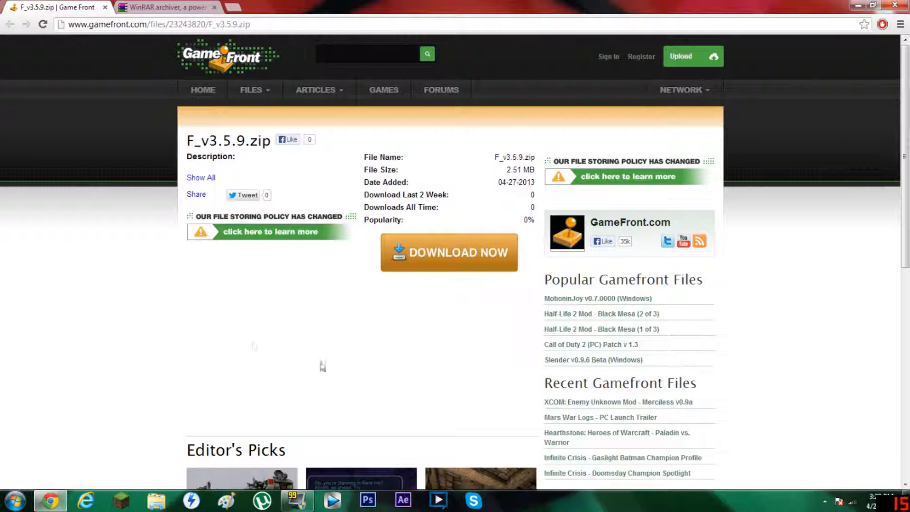
{"action": "mouse_move", "coordinate": [255, 339]}
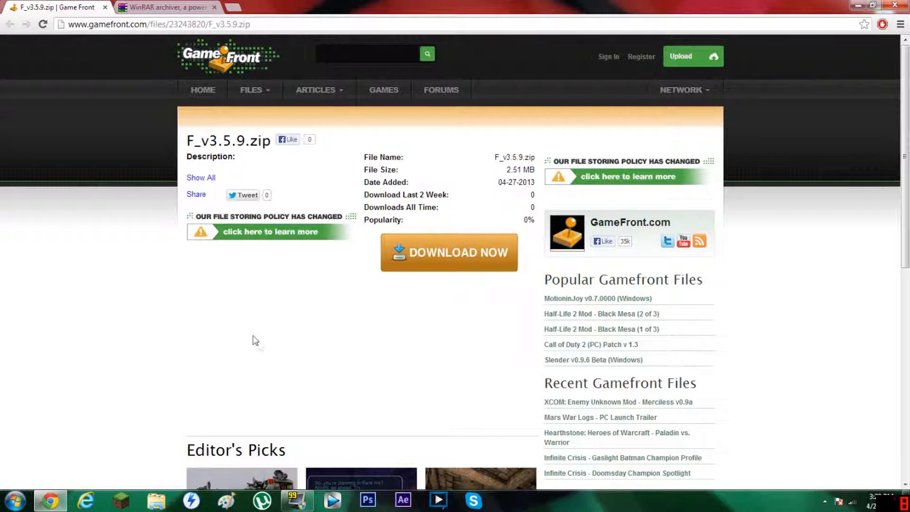
{"action": "mouse_move", "coordinate": [174, 6]}
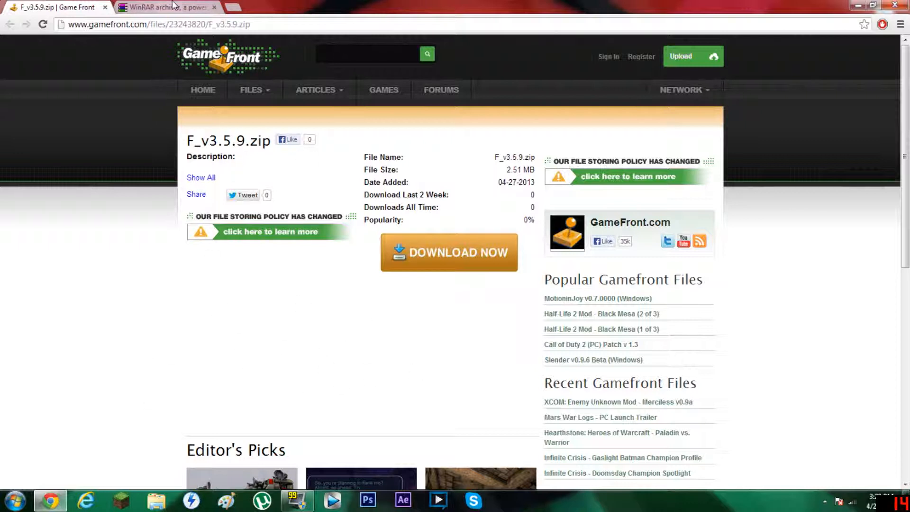
{"action": "left_click", "coordinate": [165, 7]}
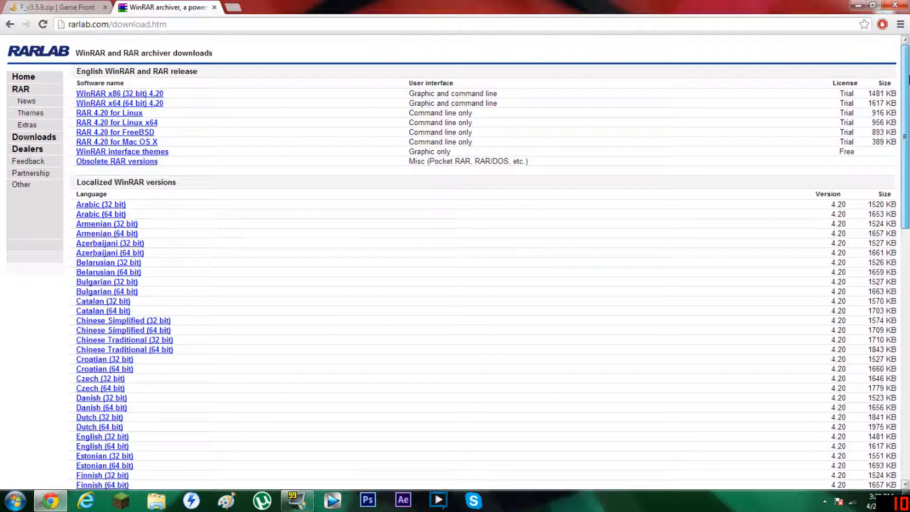
{"action": "scroll", "scroll_direction": "down", "scroll_amount": 3}
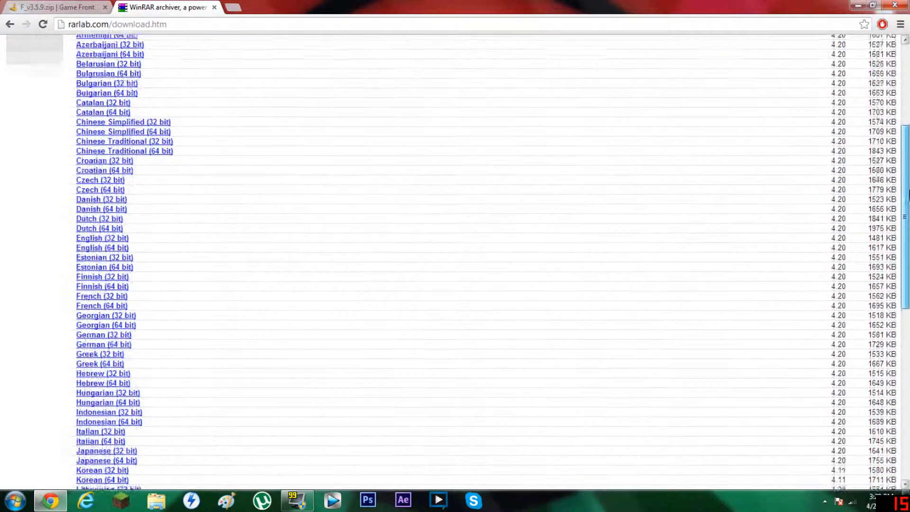
{"action": "scroll", "scroll_direction": "down", "scroll_amount": 3}
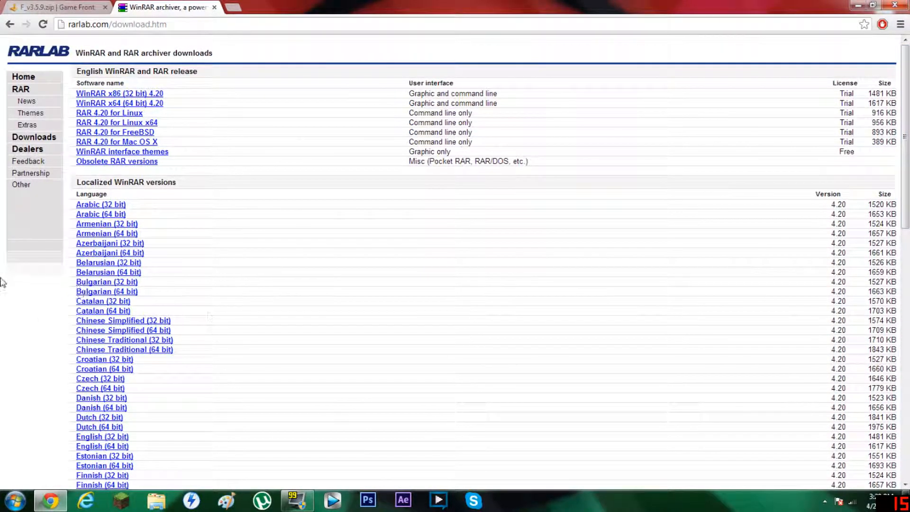
{"action": "mouse_move", "coordinate": [20, 260]}
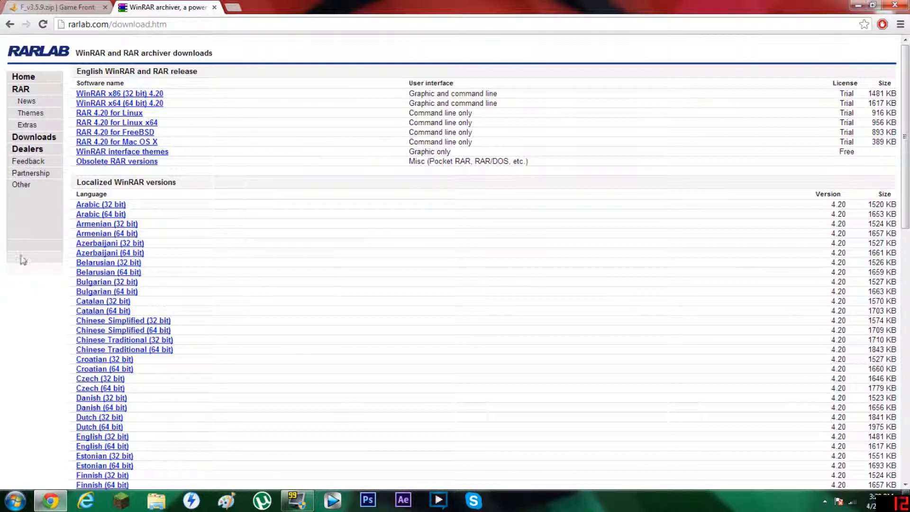
{"action": "left_click", "coordinate": [55, 7]}
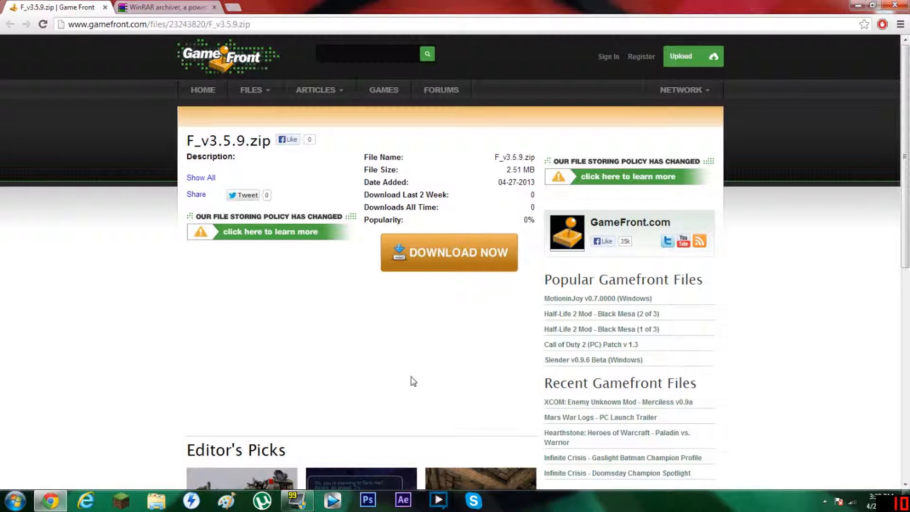
{"action": "mouse_move", "coordinate": [638, 144]}
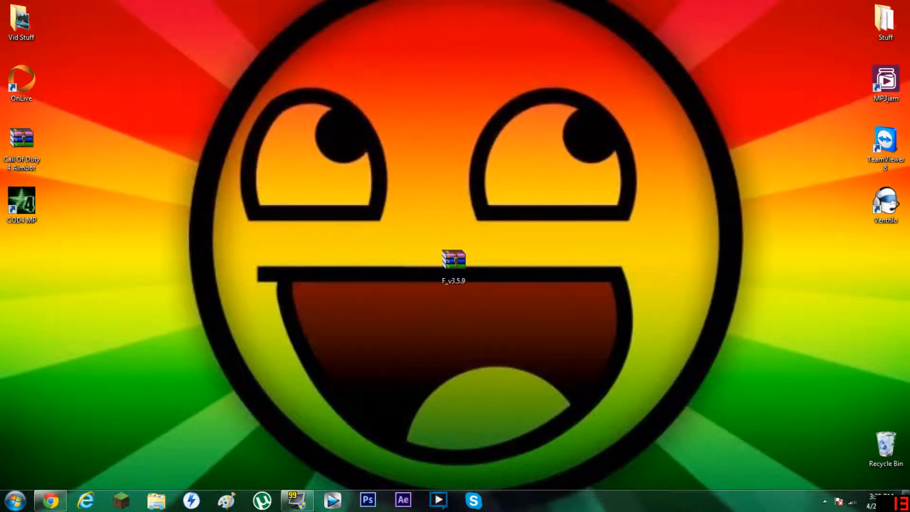
- Move the extracted Fraps_3.5.9 installer icon from the desktop edge beside the F_v3.5.9 archive
{"action": "left_click", "coordinate": [453, 259]}
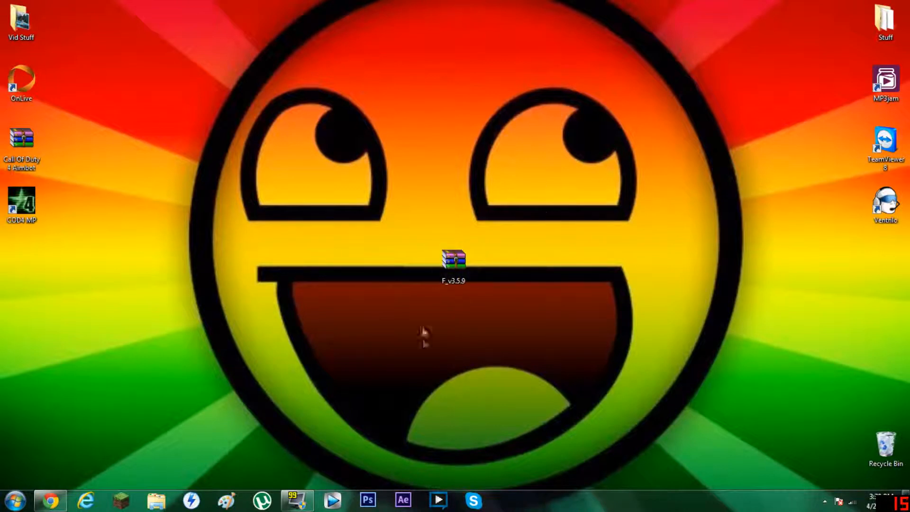
{"action": "right_click", "coordinate": [453, 259]}
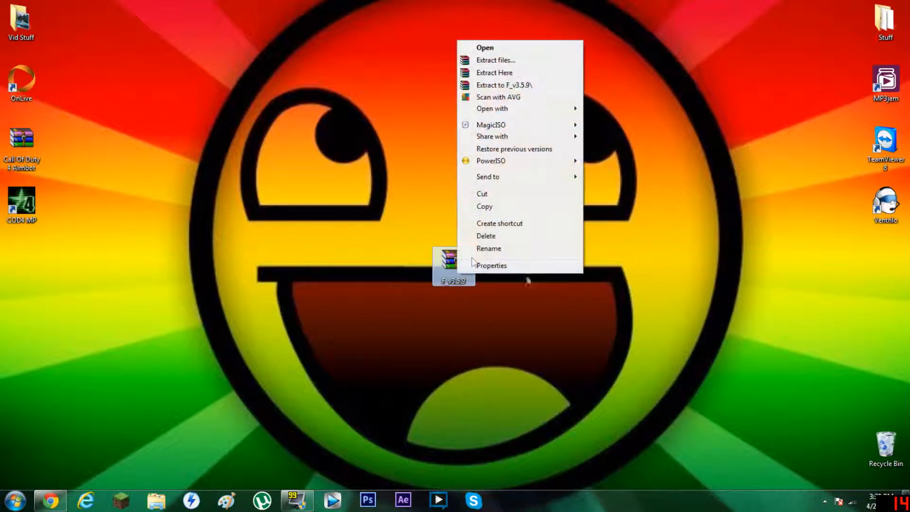
{"action": "mouse_move", "coordinate": [494, 72]}
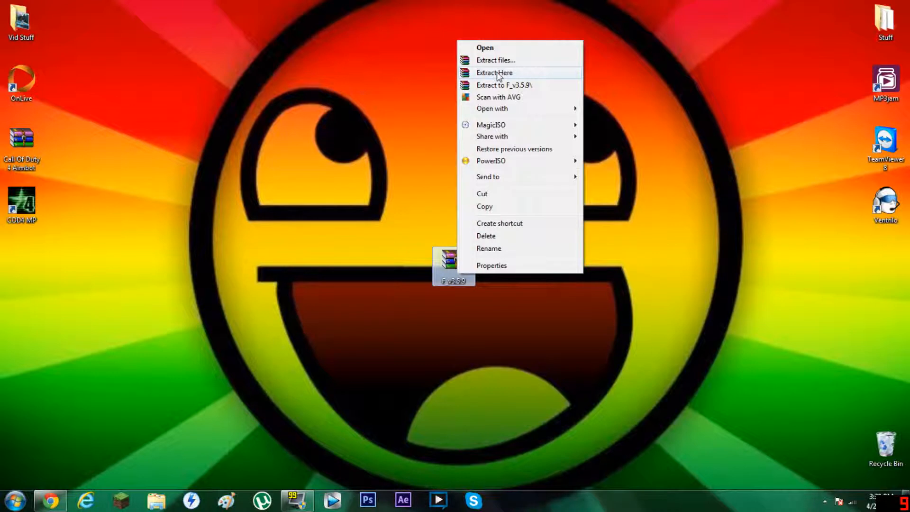
{"action": "left_click", "coordinate": [493, 72]}
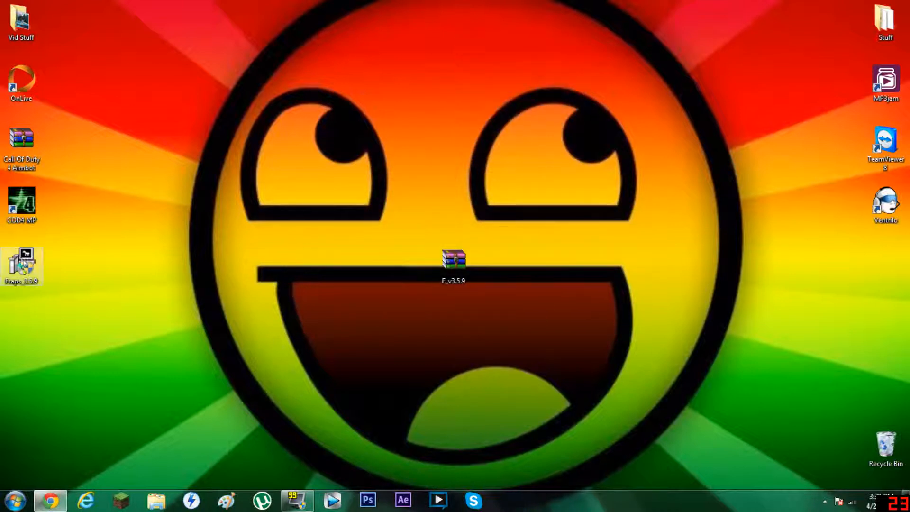
{"action": "left_click_drag", "start_coordinate": [22, 265], "coordinate": [280, 265]}
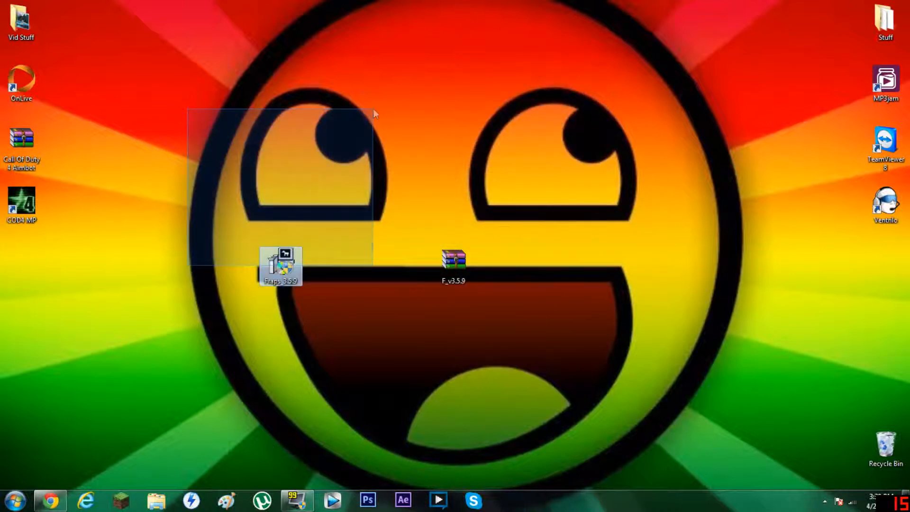
{"action": "left_click", "coordinate": [199, 344]}
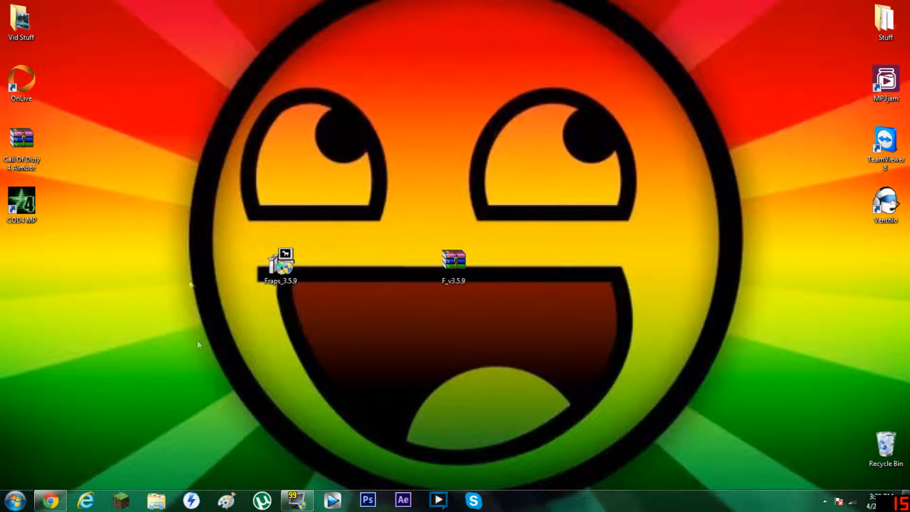
{"action": "left_click", "coordinate": [280, 264]}
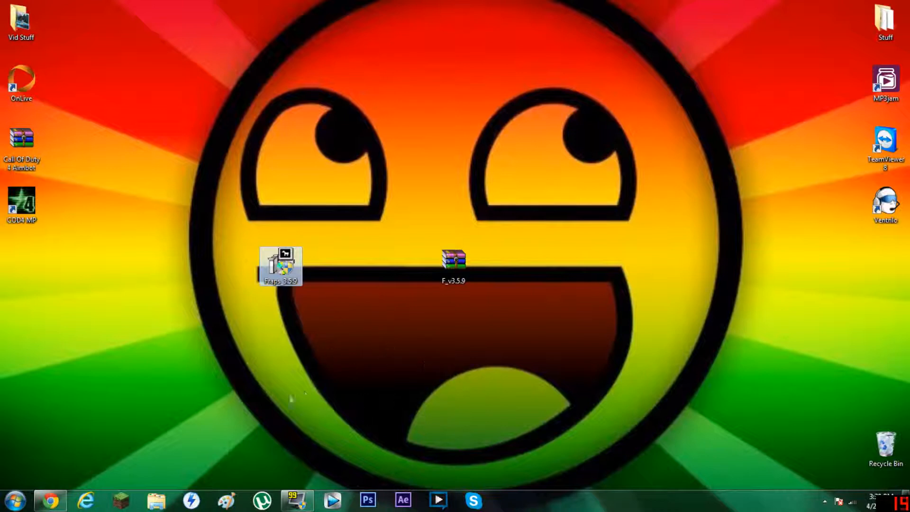
{"action": "mouse_move", "coordinate": [334, 356]}
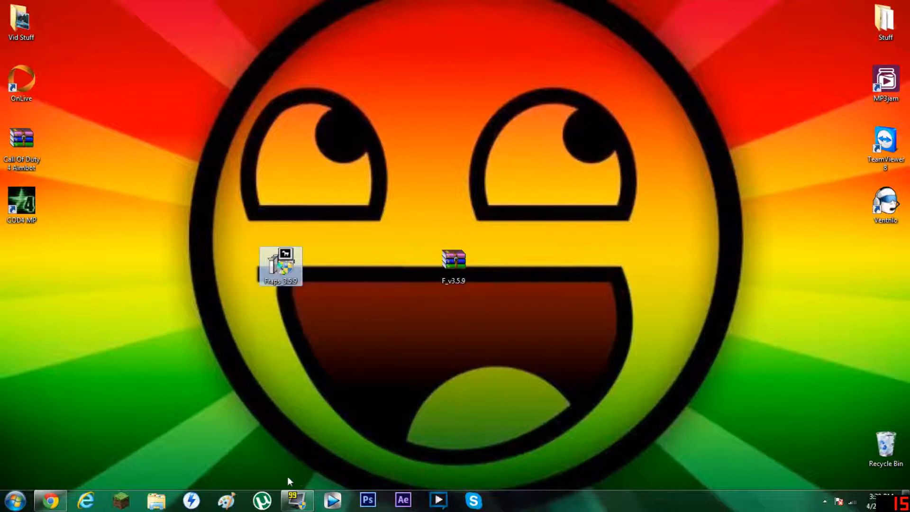
- Launch Fraps from the taskbar and view its General and FPS settings
{"action": "left_click", "coordinate": [297, 499]}
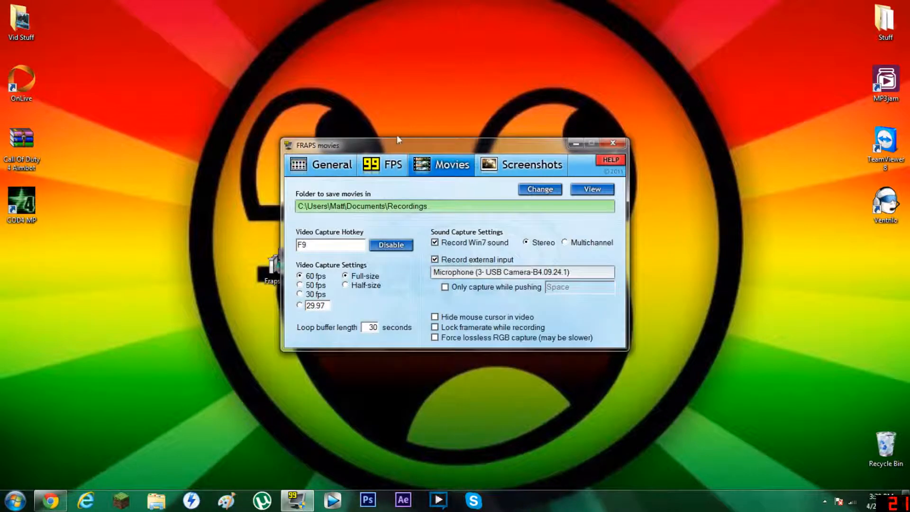
{"action": "left_click", "coordinate": [321, 165]}
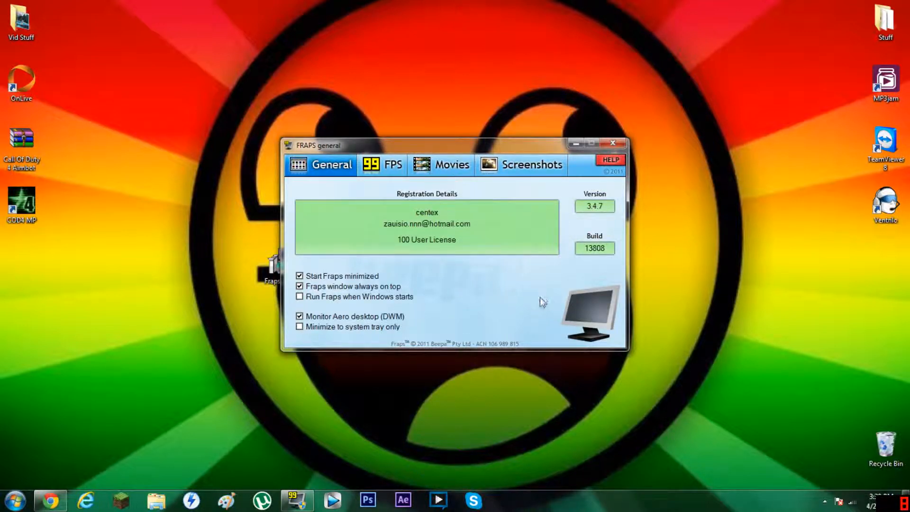
{"action": "mouse_move", "coordinate": [520, 306]}
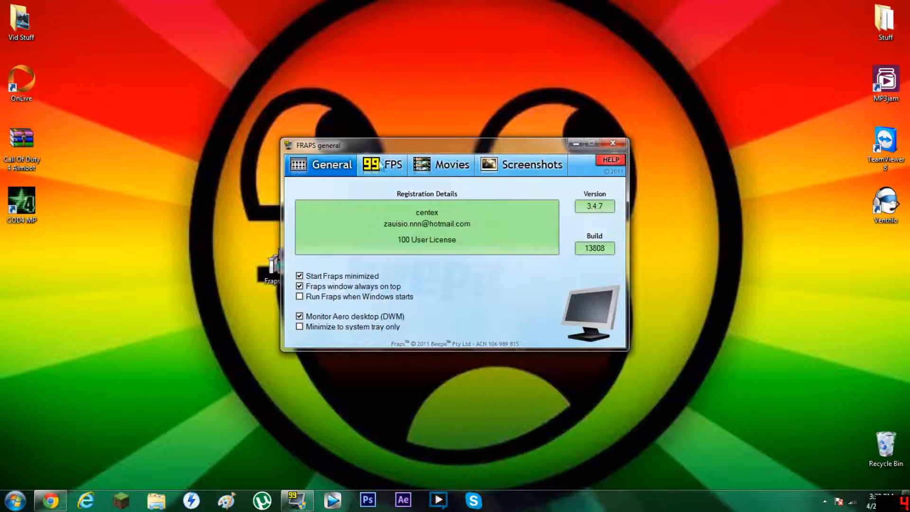
{"action": "left_click", "coordinate": [382, 164]}
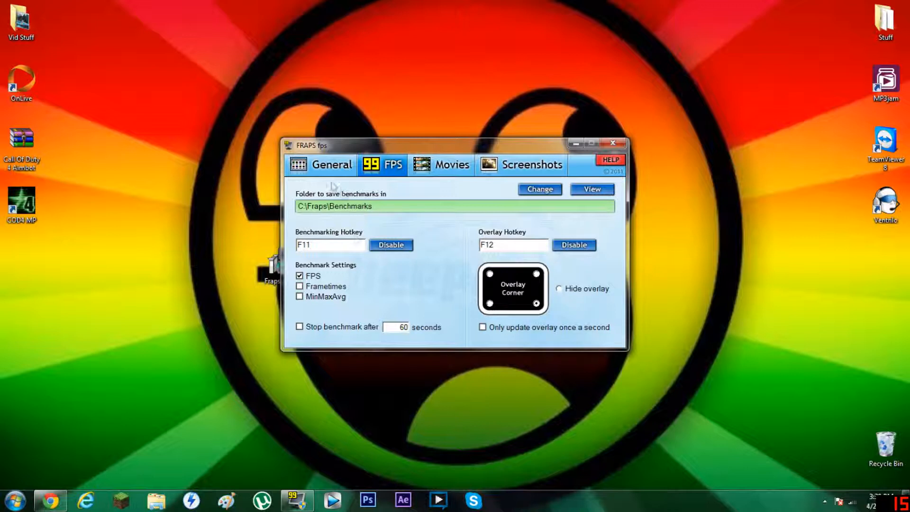
{"action": "left_click", "coordinate": [321, 164]}
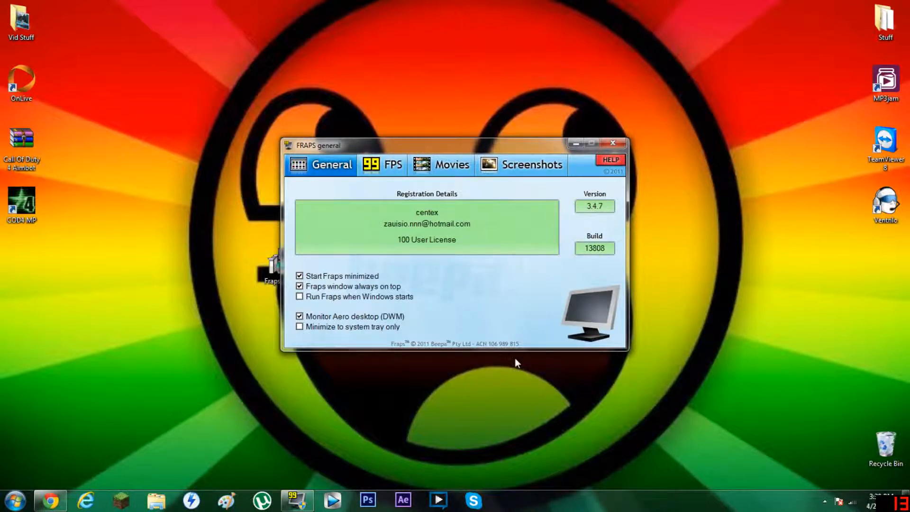
{"action": "mouse_move", "coordinate": [502, 352]}
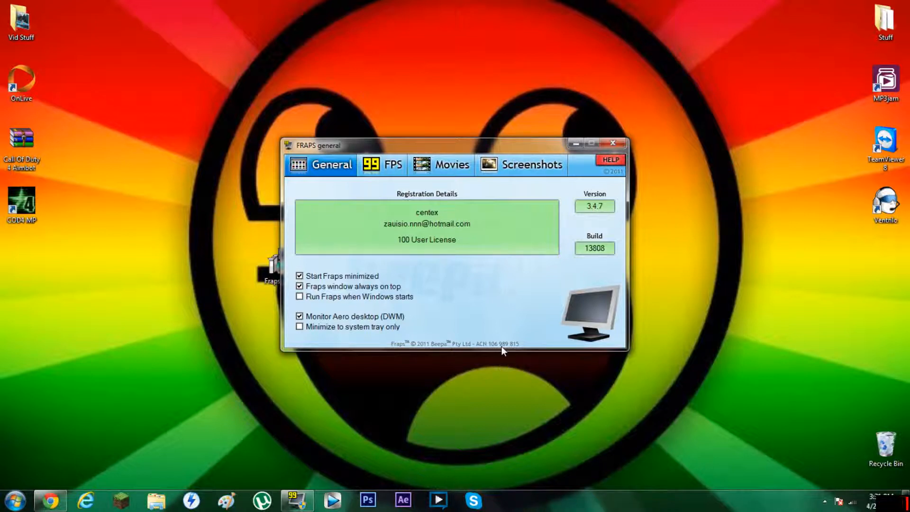
{"action": "mouse_move", "coordinate": [346, 350]}
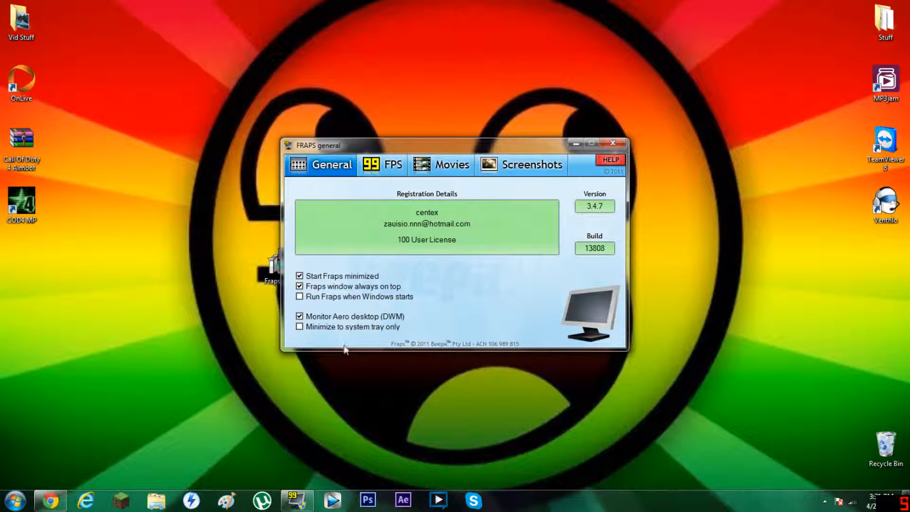
{"action": "mouse_move", "coordinate": [454, 336]}
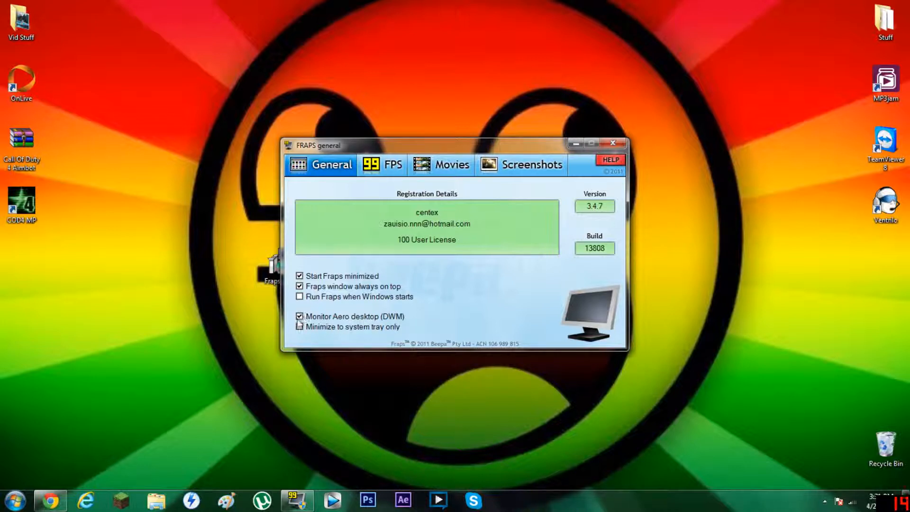
- Review the Movies and Screenshots capture settings, ending back on General
{"action": "left_click", "coordinate": [299, 316]}
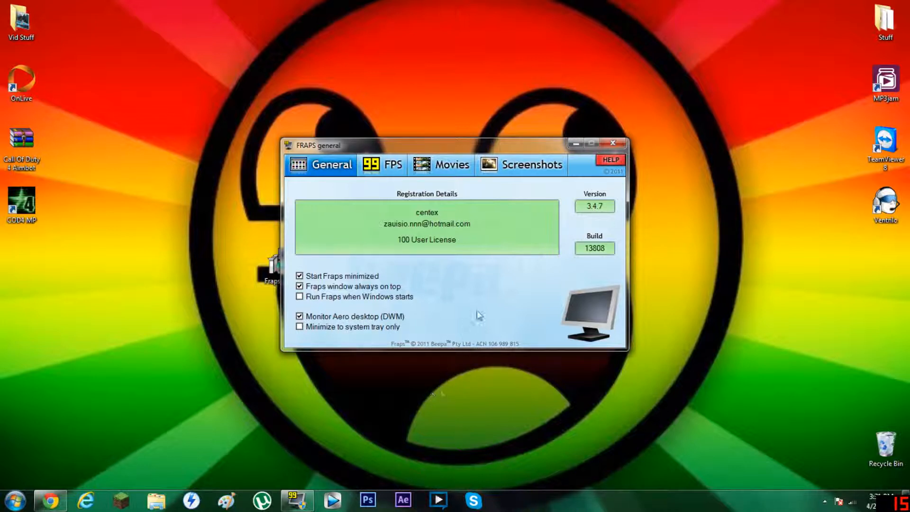
{"action": "mouse_move", "coordinate": [556, 301]}
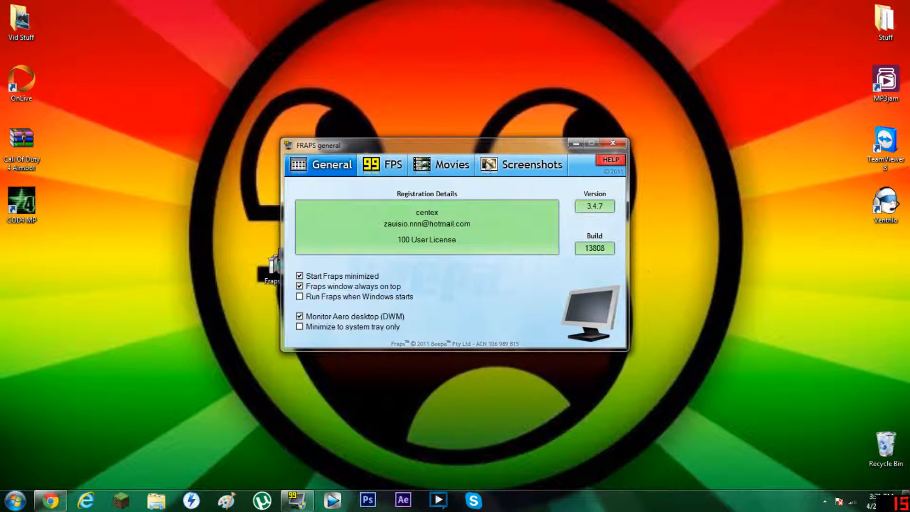
{"action": "left_click", "coordinate": [442, 165]}
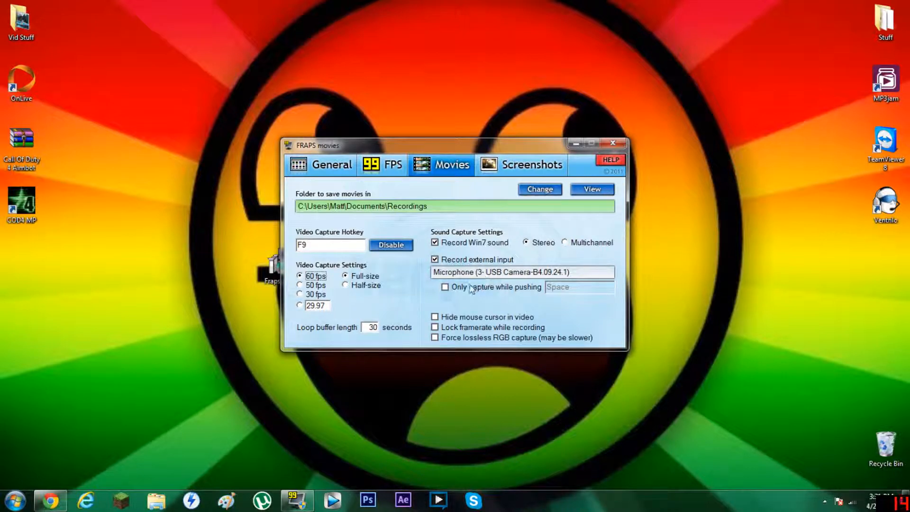
{"action": "left_click", "coordinate": [435, 259]}
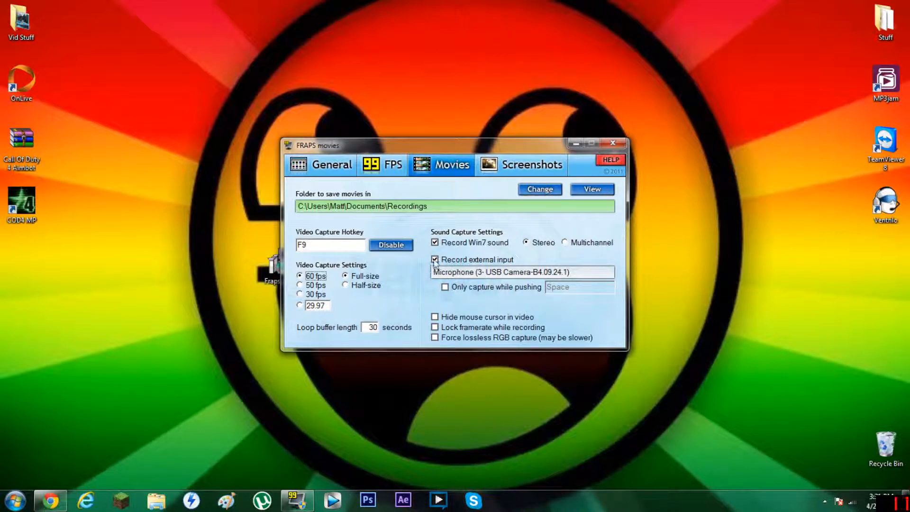
{"action": "left_click", "coordinate": [531, 165]}
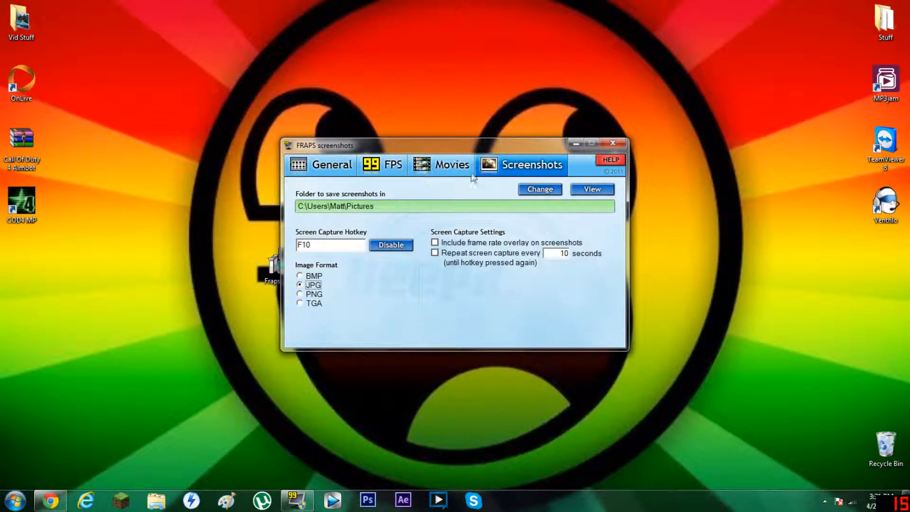
{"action": "left_click", "coordinate": [443, 165]}
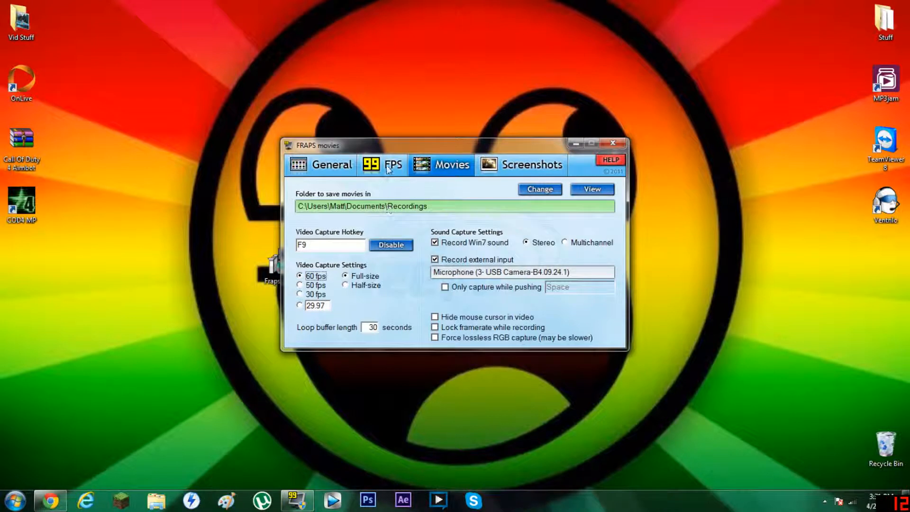
{"action": "left_click", "coordinate": [321, 165]}
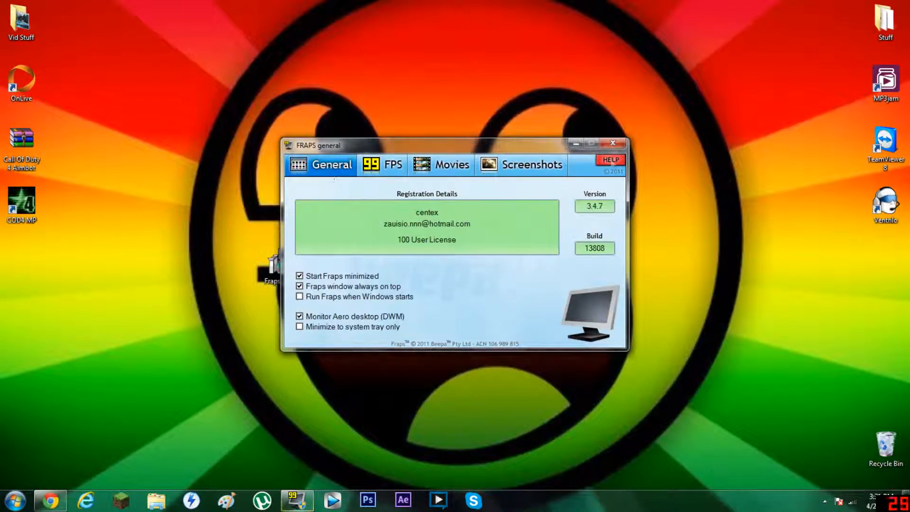